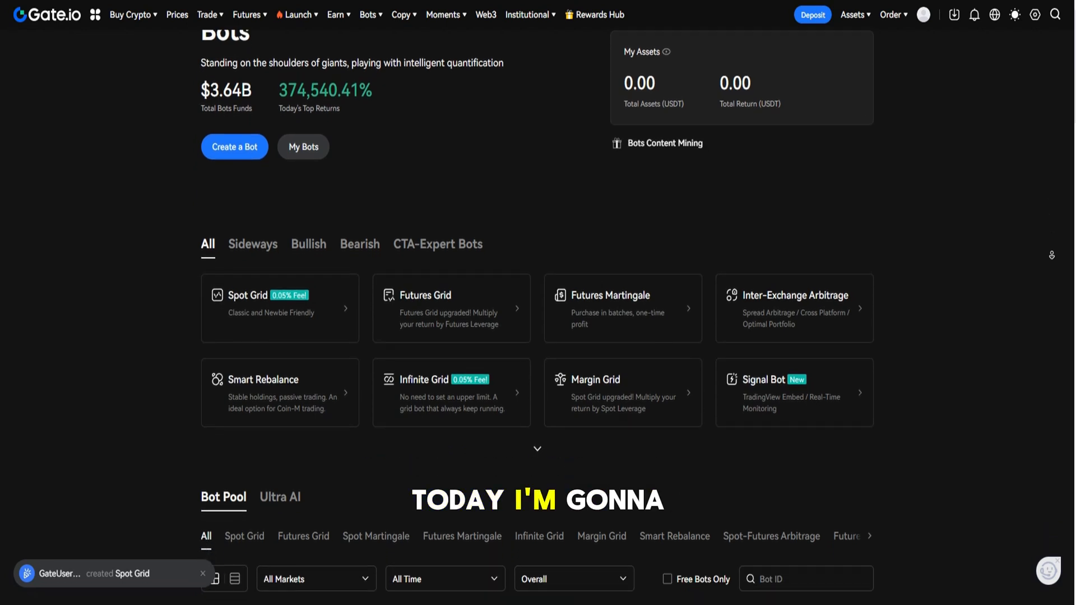
- Fill the Create Account form with the Gmail address and Argentina as country, then submit
scroll("down", 3)
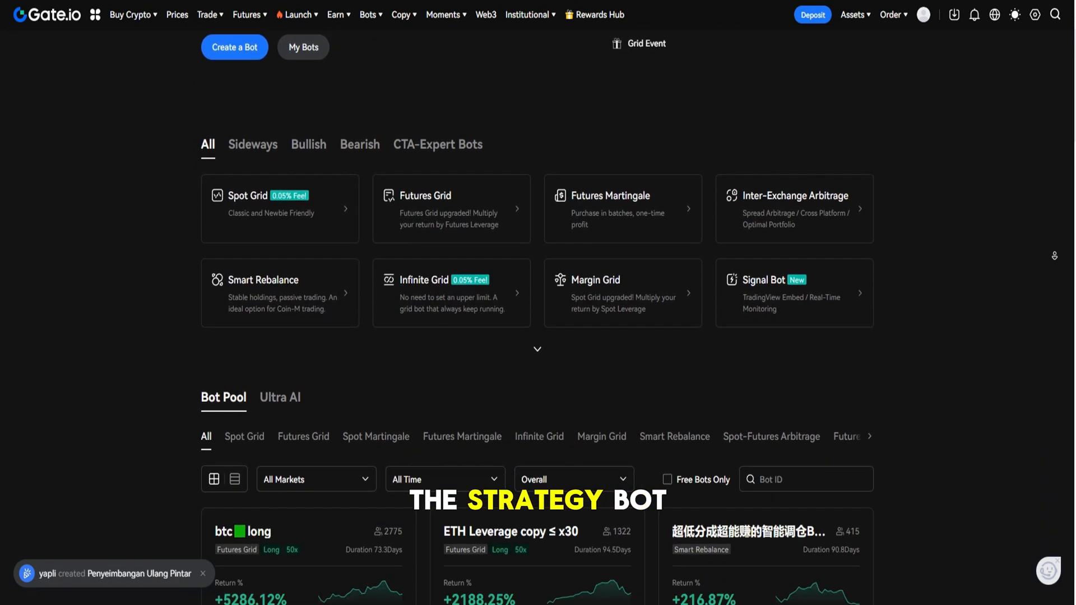
scroll("down", 3)
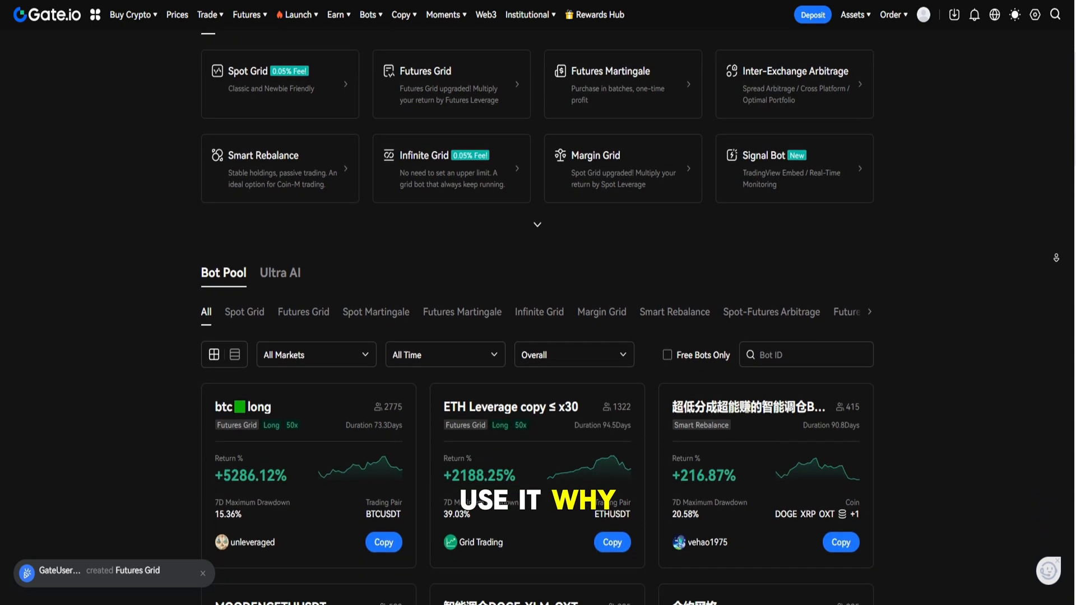
scroll("down", 3)
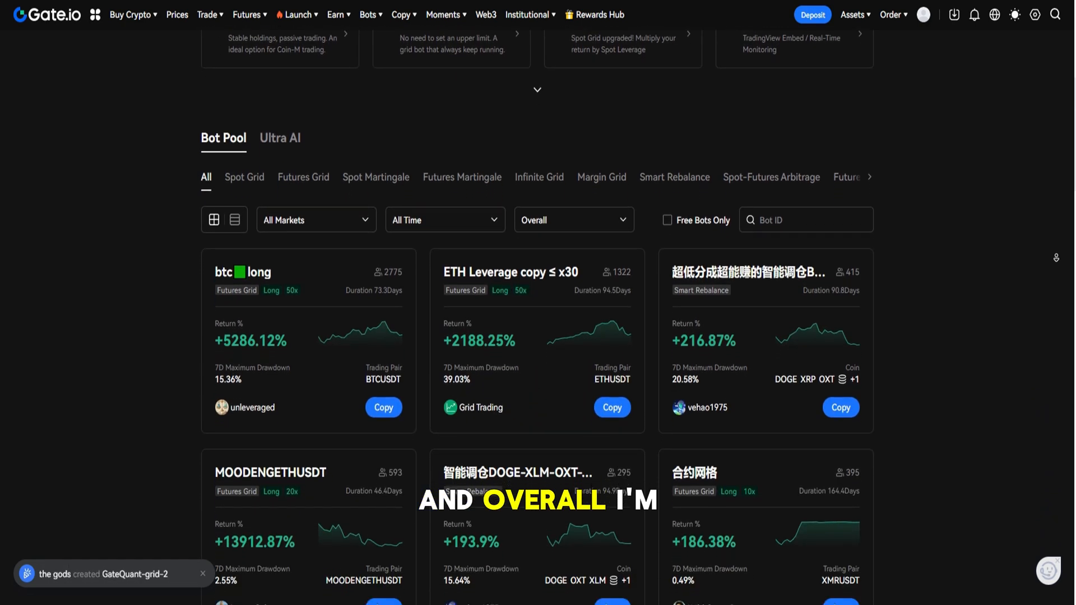
scroll("down", 3)
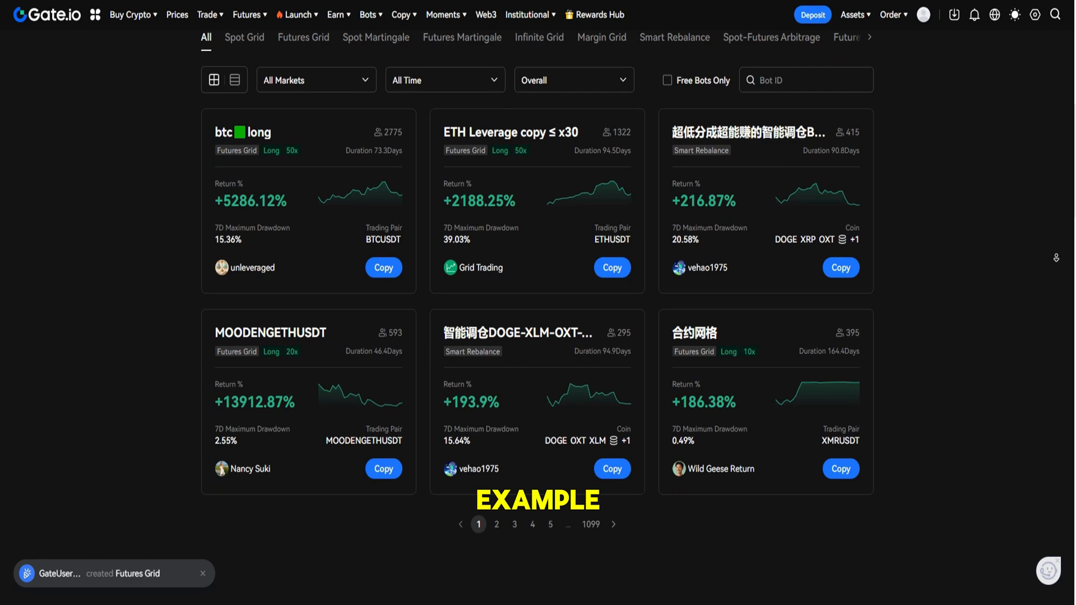
scroll("down", 3)
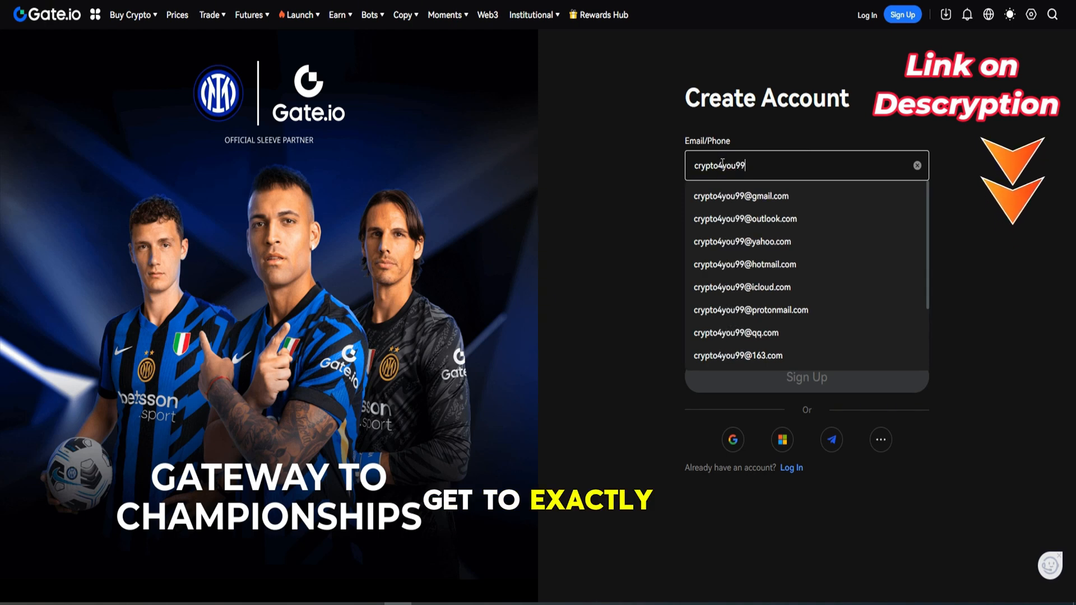
left_click(741, 196)
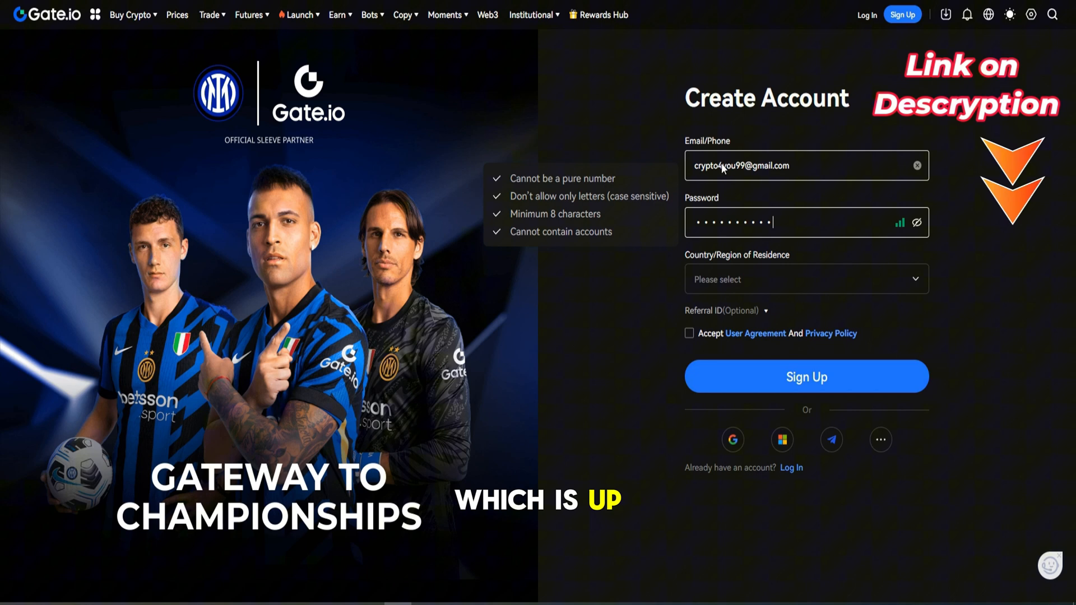
left_click(806, 279)
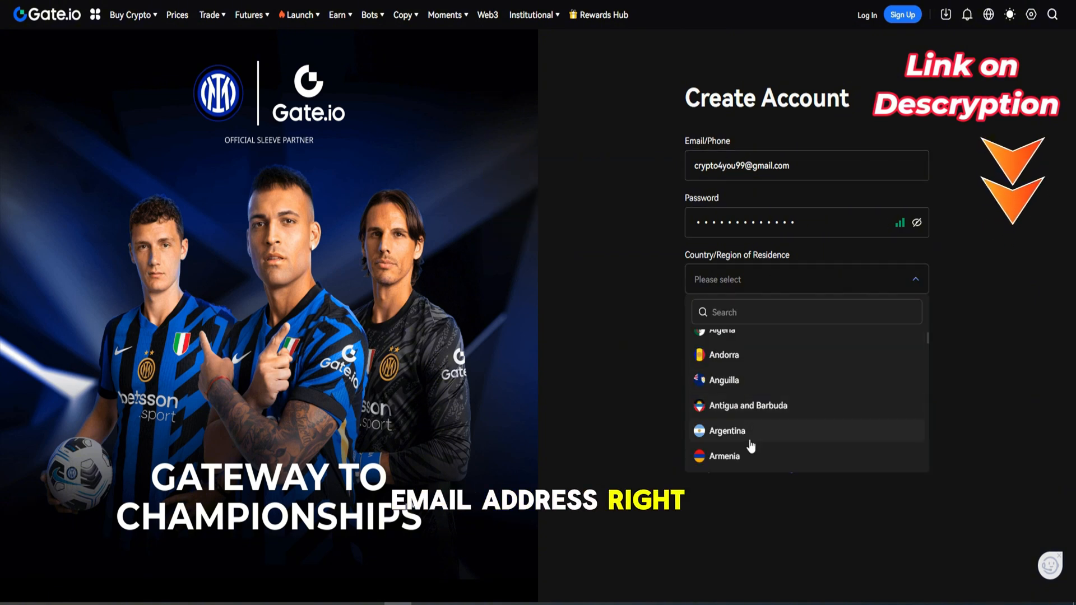
left_click(727, 430)
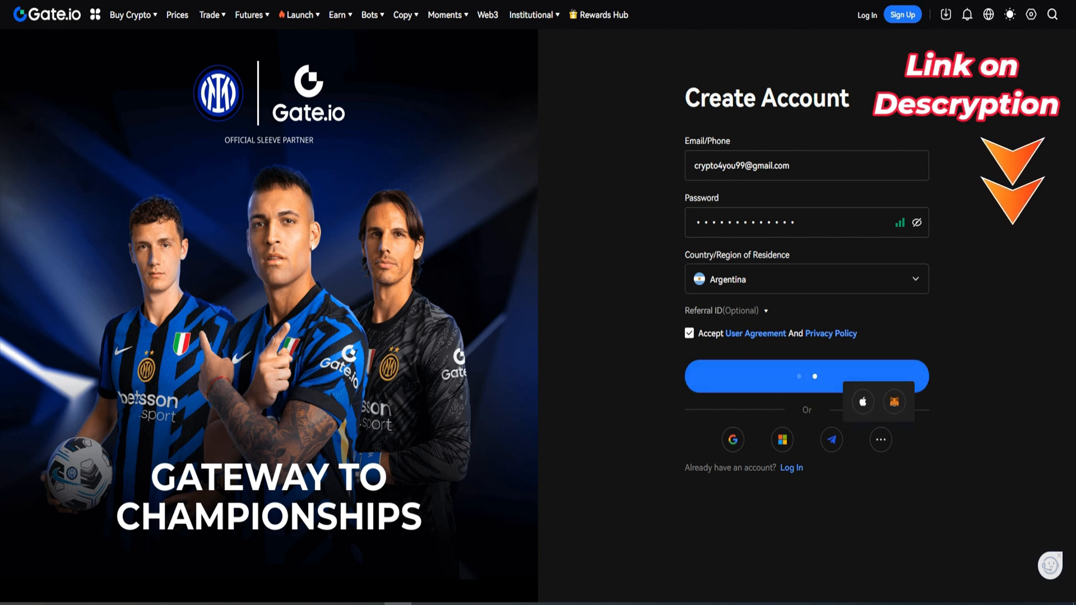
left_click(806, 376)
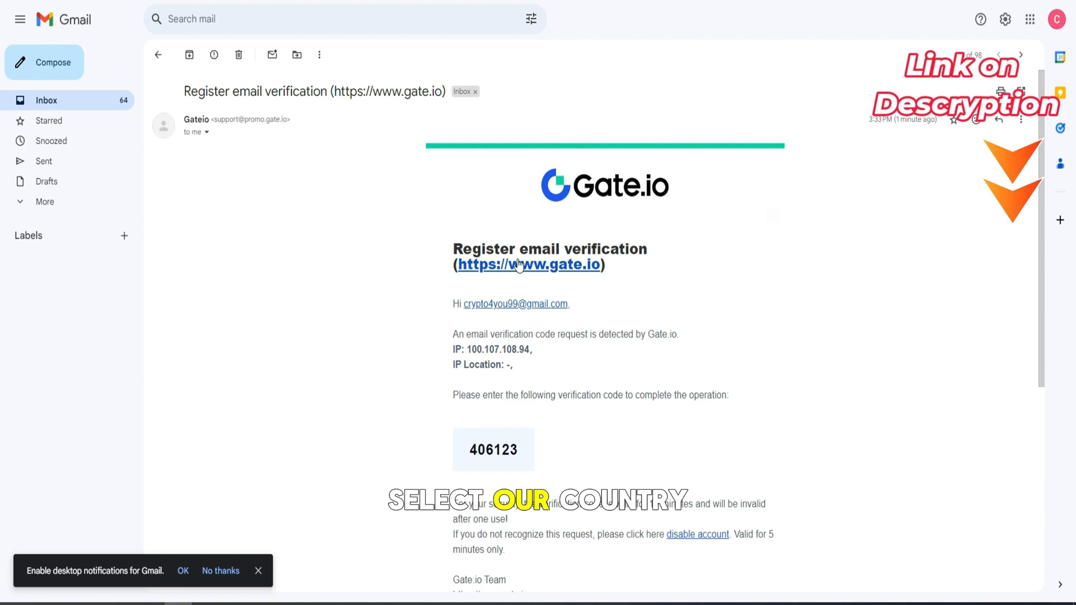
- Open Gate.io's 'Register email verification' message in Gmail to read the code
right_click(488, 450)
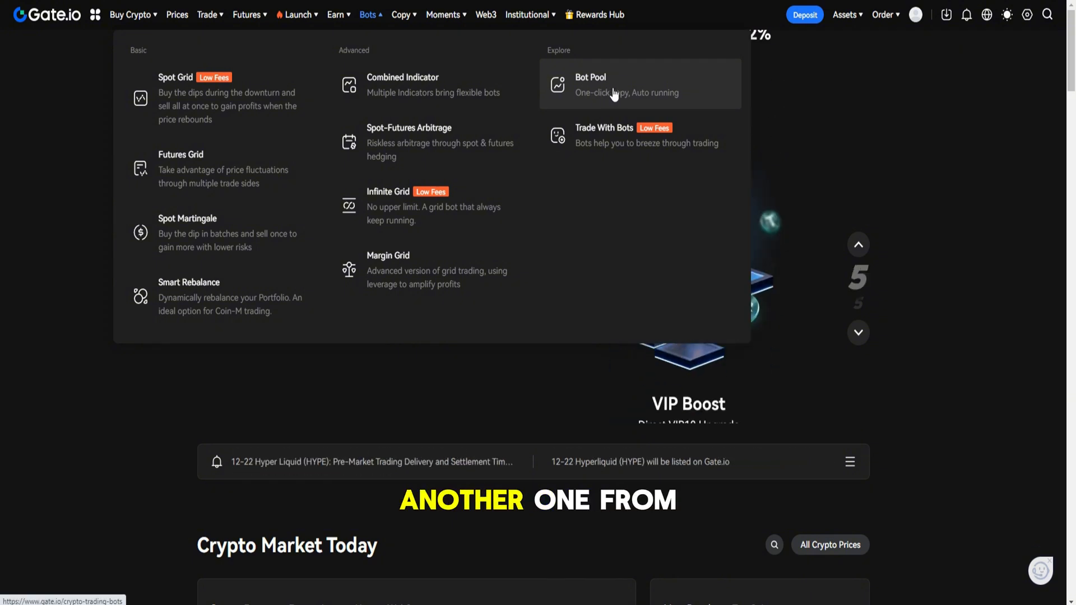
- Open Bot Pool from the Bots menu and scroll down to the bot listings
left_click(590, 84)
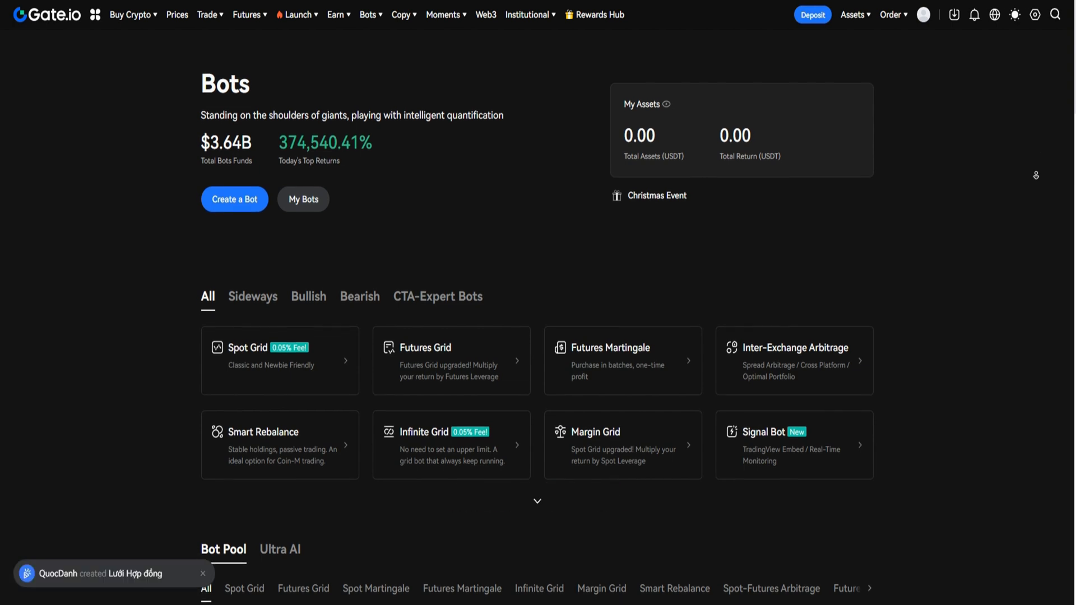
scroll("down", 3)
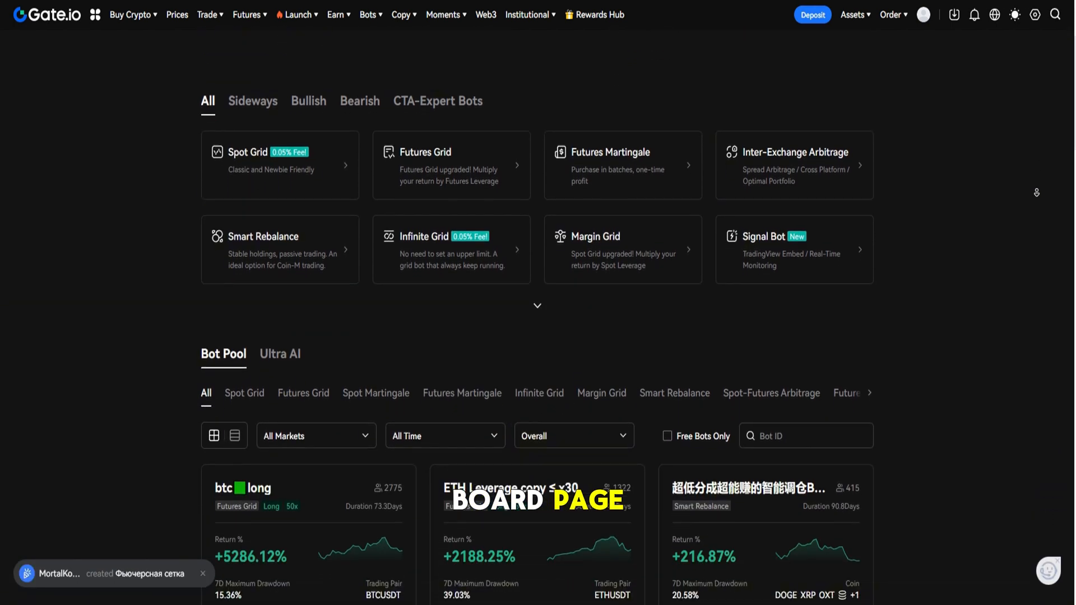
scroll("down", 3)
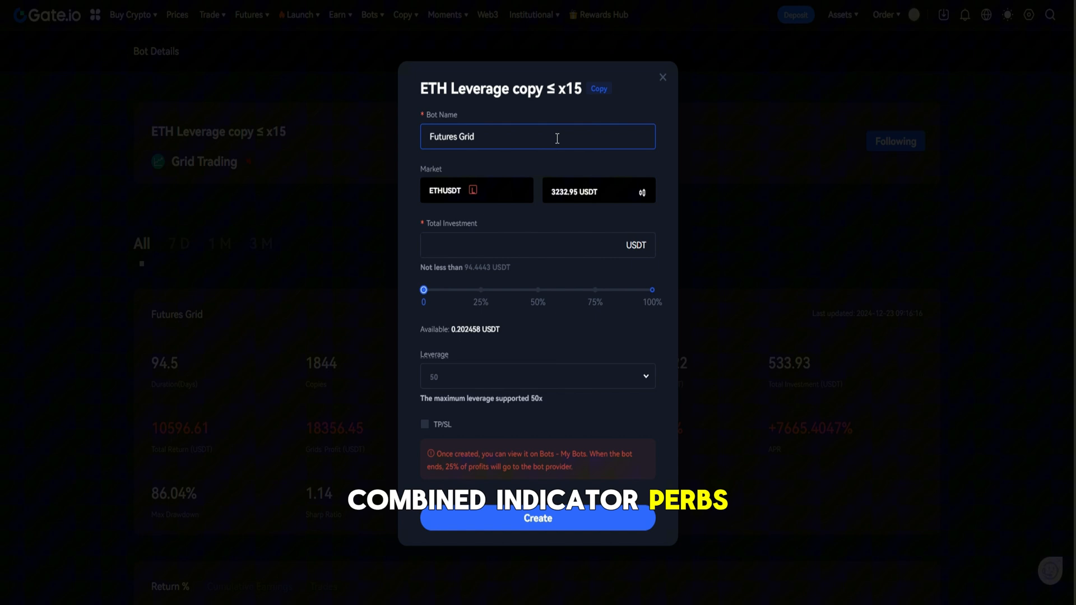
- Edit the ETH Leverage copy bot's name, investment and TP/SL, then close the form
left_click(537, 245)
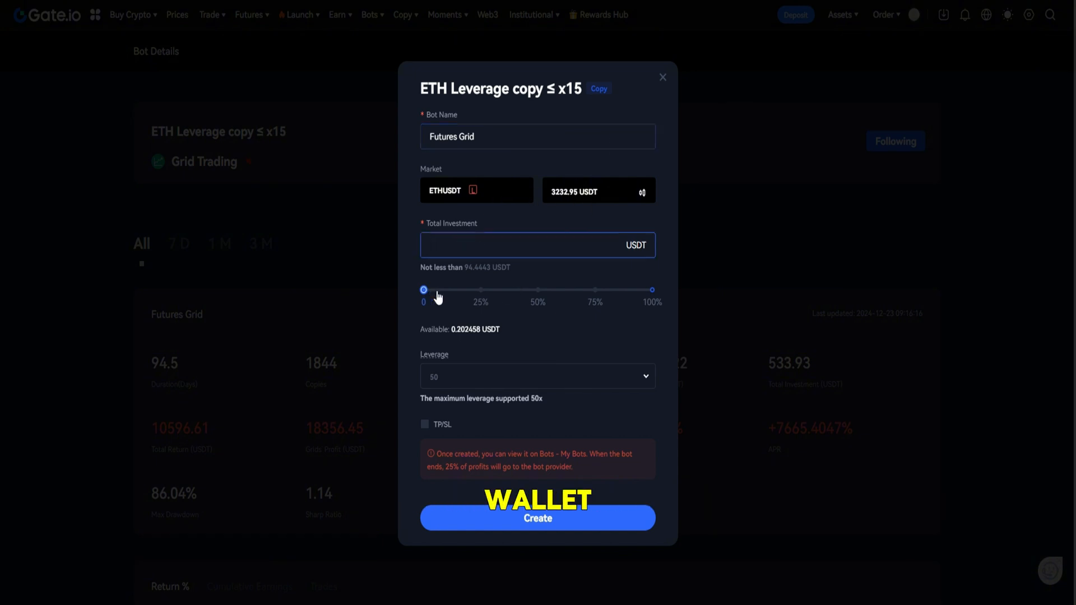
left_click(537, 376)
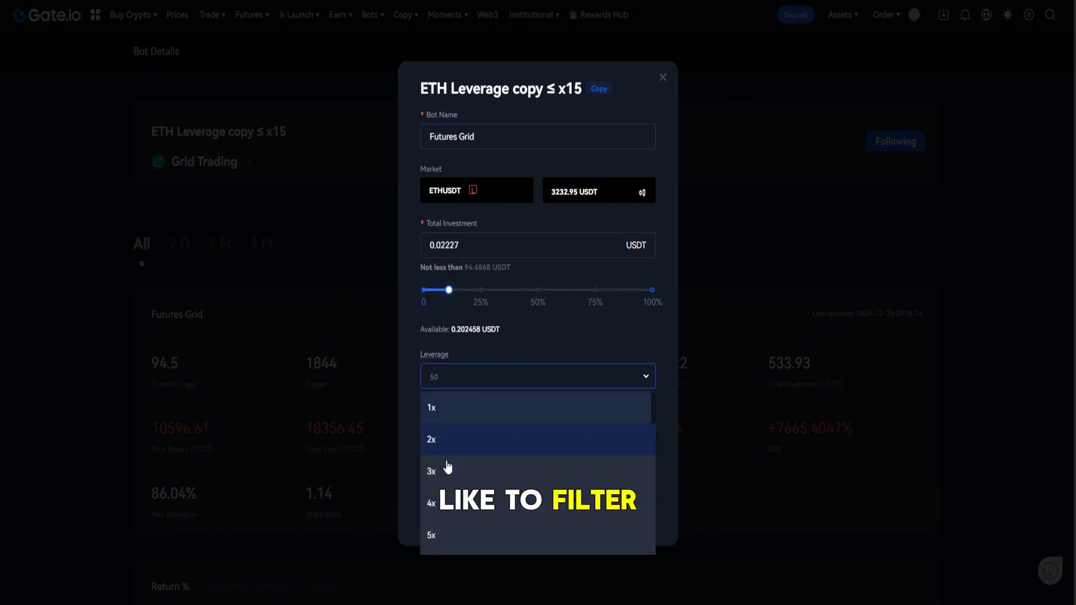
scroll("down", 3)
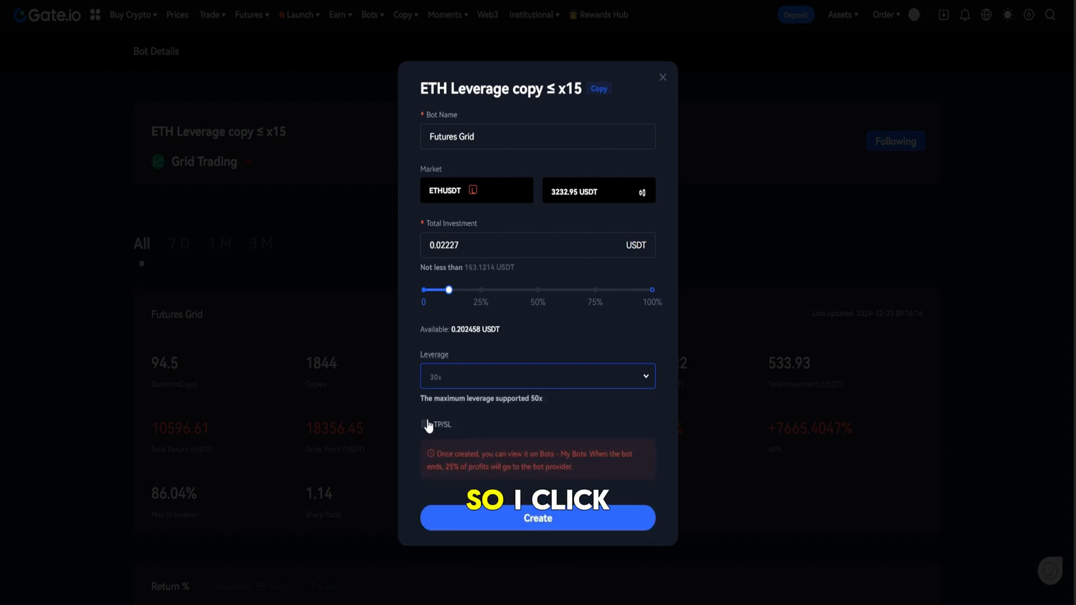
left_click(425, 424)
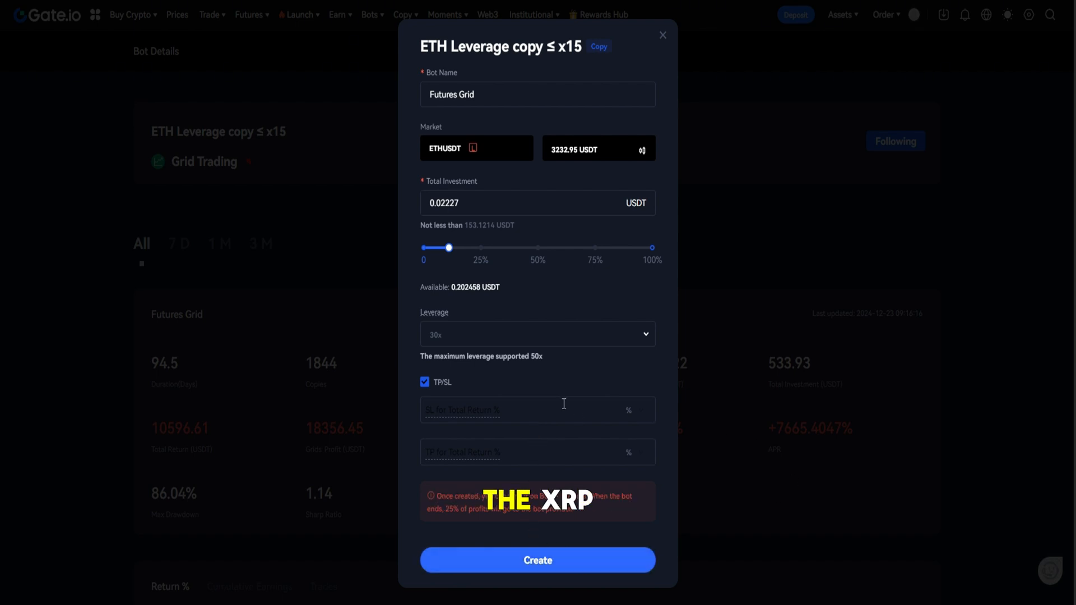
mouse_move(495, 459)
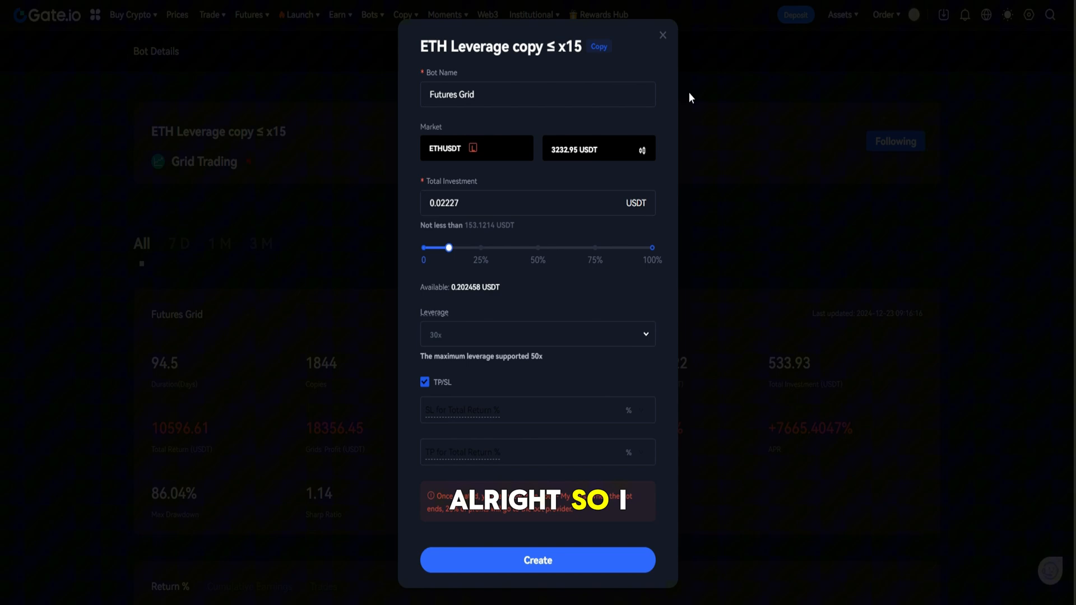
mouse_move(688, 30)
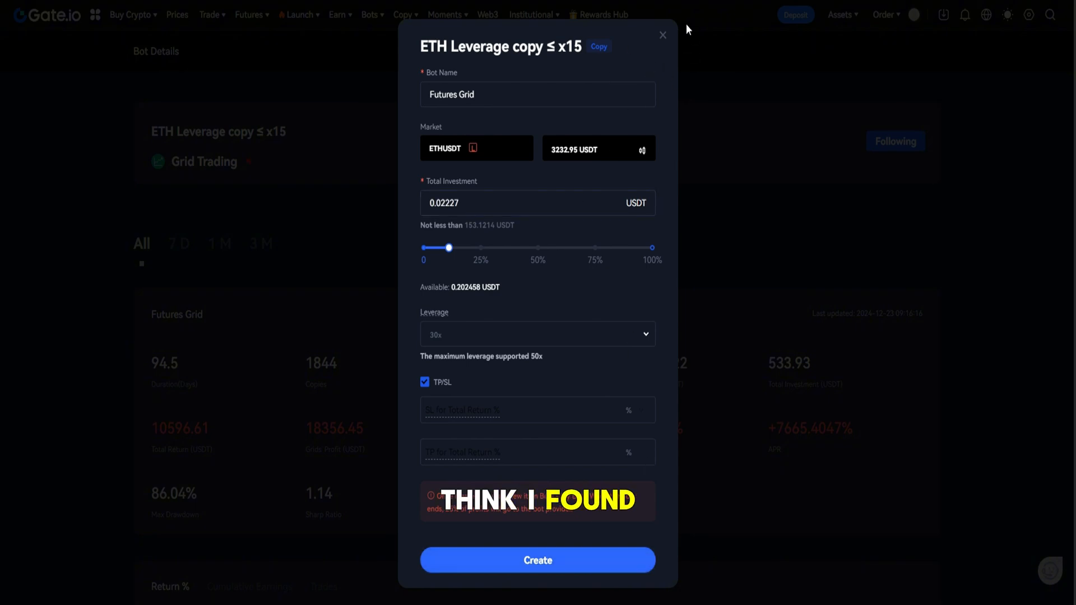
left_click(661, 35)
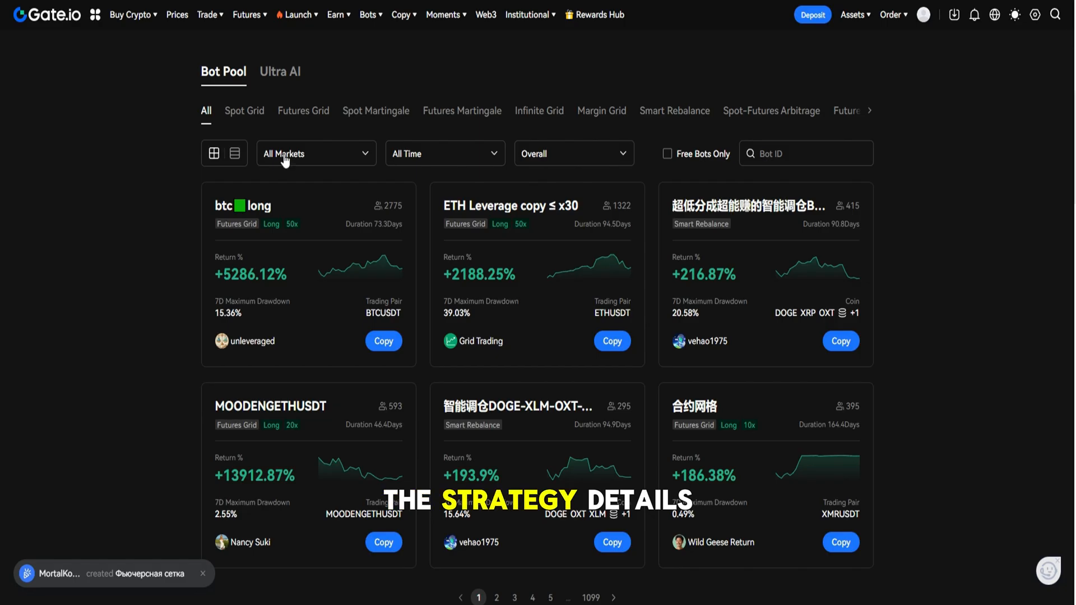
- Review the SHIB/USDT Spot Grid bot's details page
left_click(244, 111)
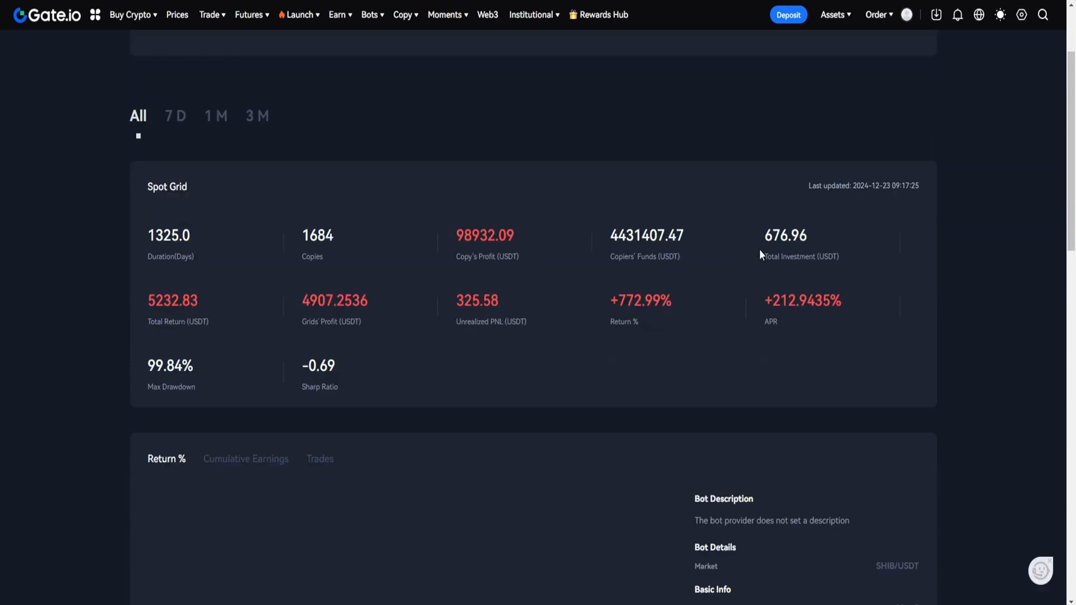
scroll("down", 3)
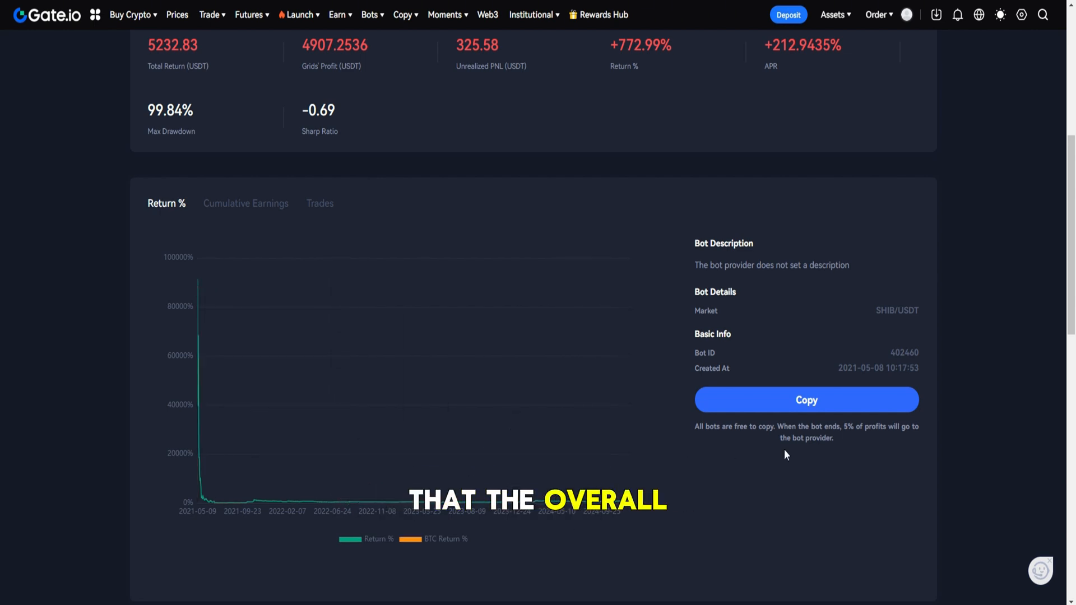
mouse_move(510, 386)
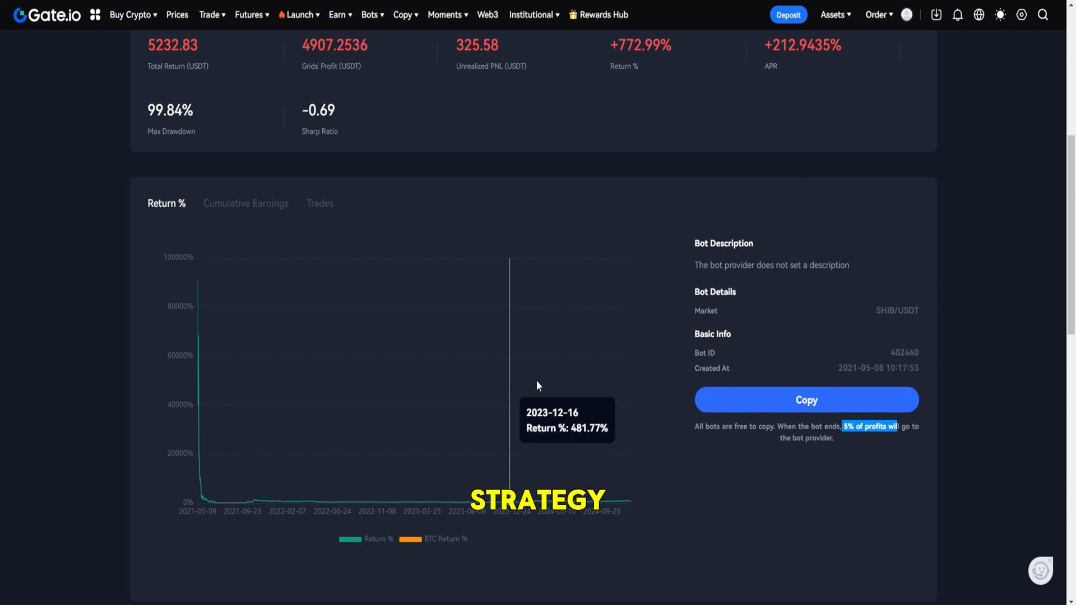
scroll("down", 3)
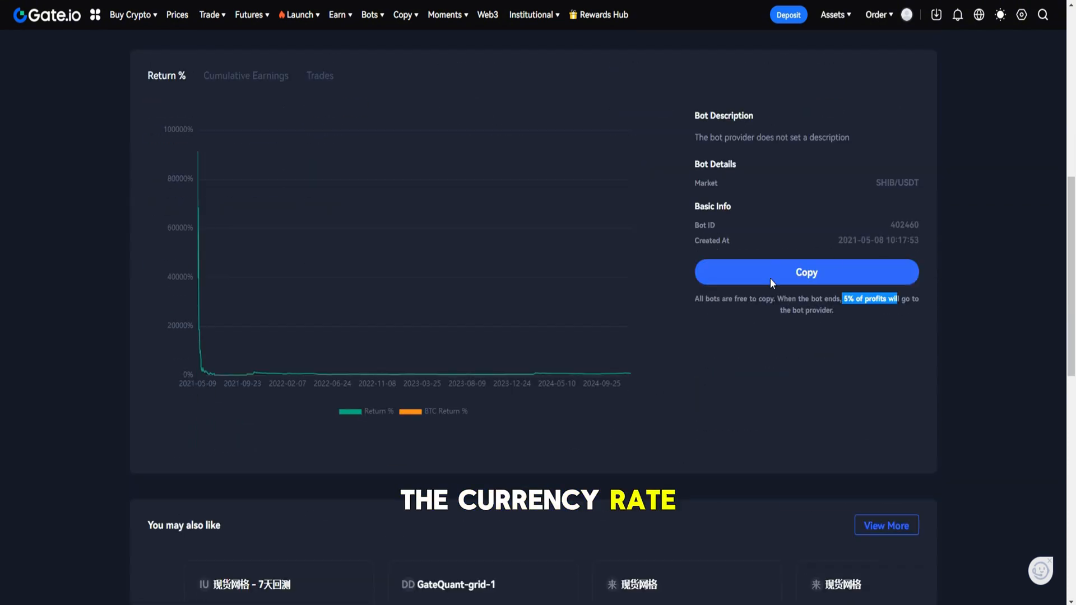
- Copy the SHIB/USDT bot and accept the copy trading agreement
left_click(806, 272)
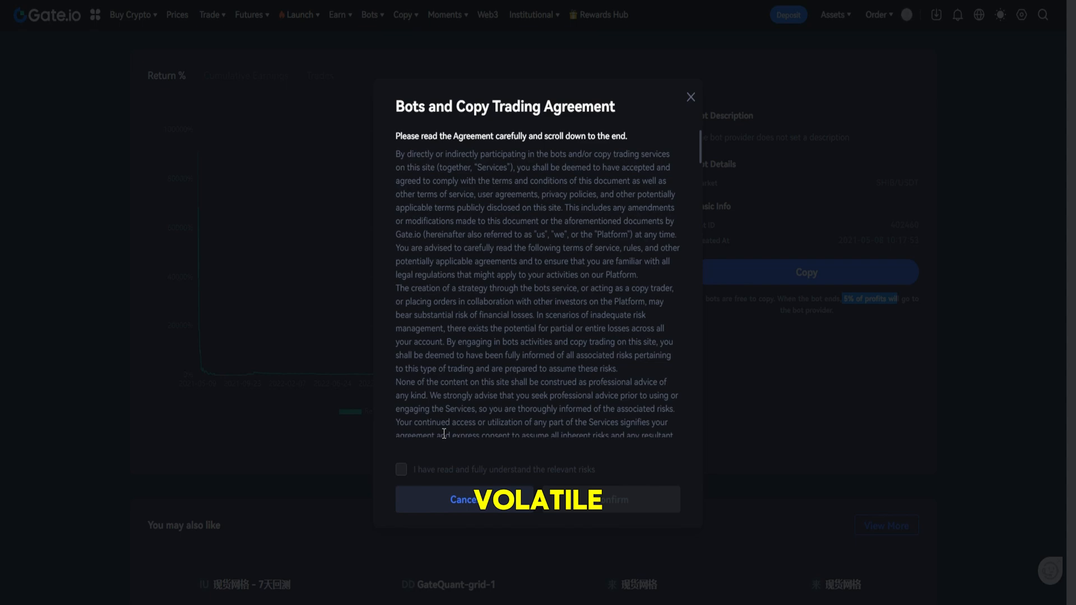
scroll("down", 3)
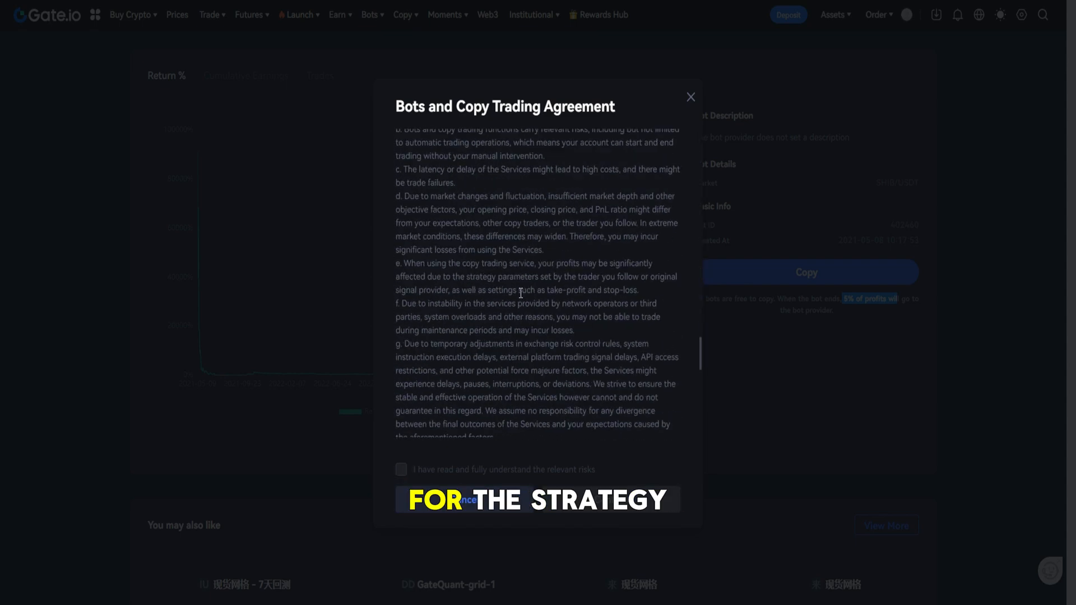
left_click(400, 470)
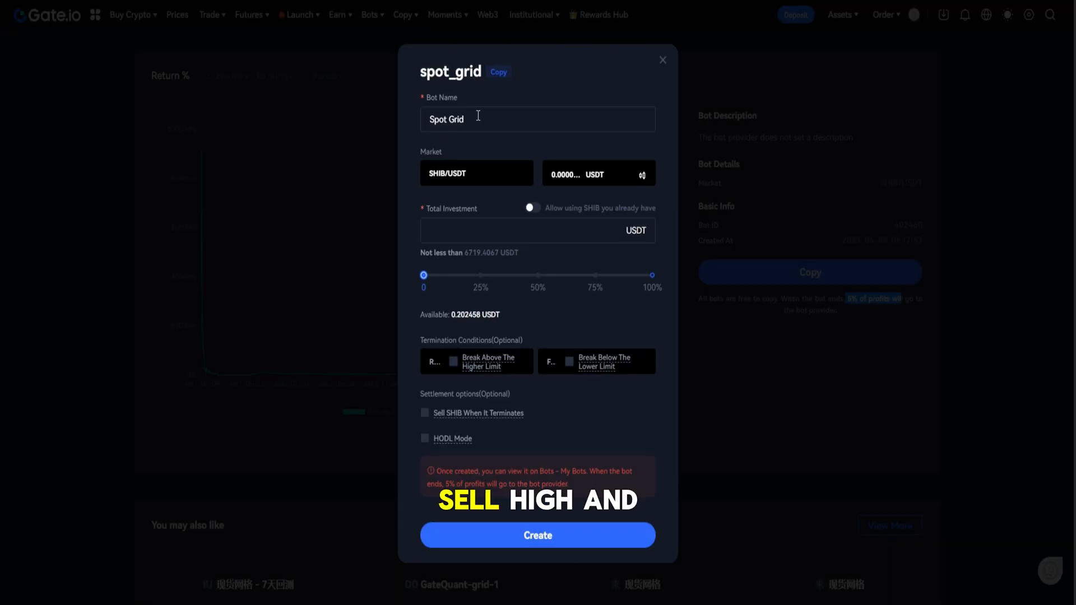
- Enable the Break Above/Below limit termination and HODL Mode, then create the SHIB/USDT copy bot
left_click(537, 230)
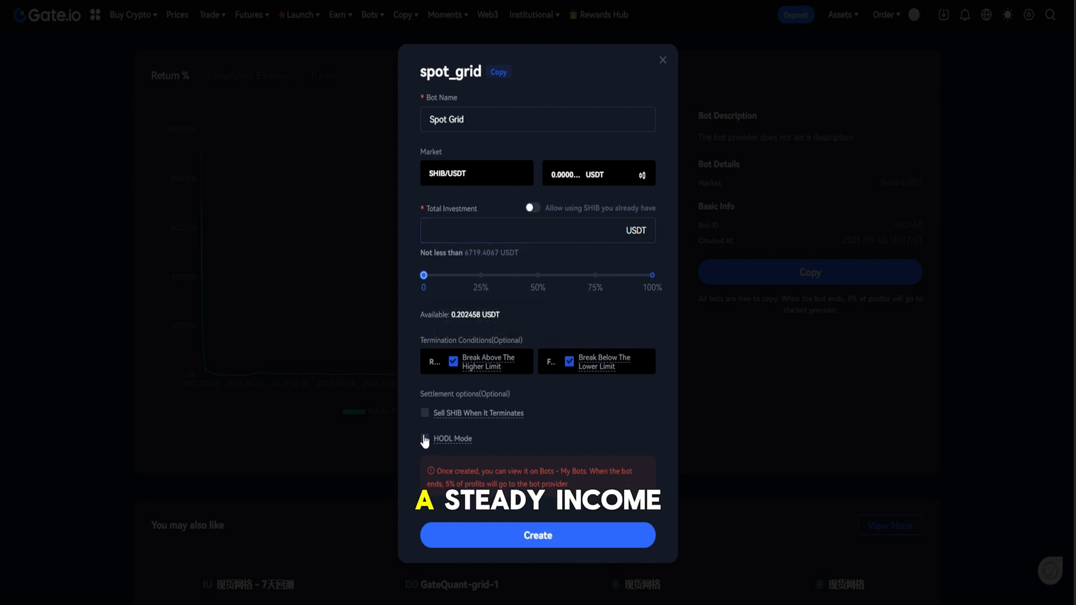
left_click(424, 438)
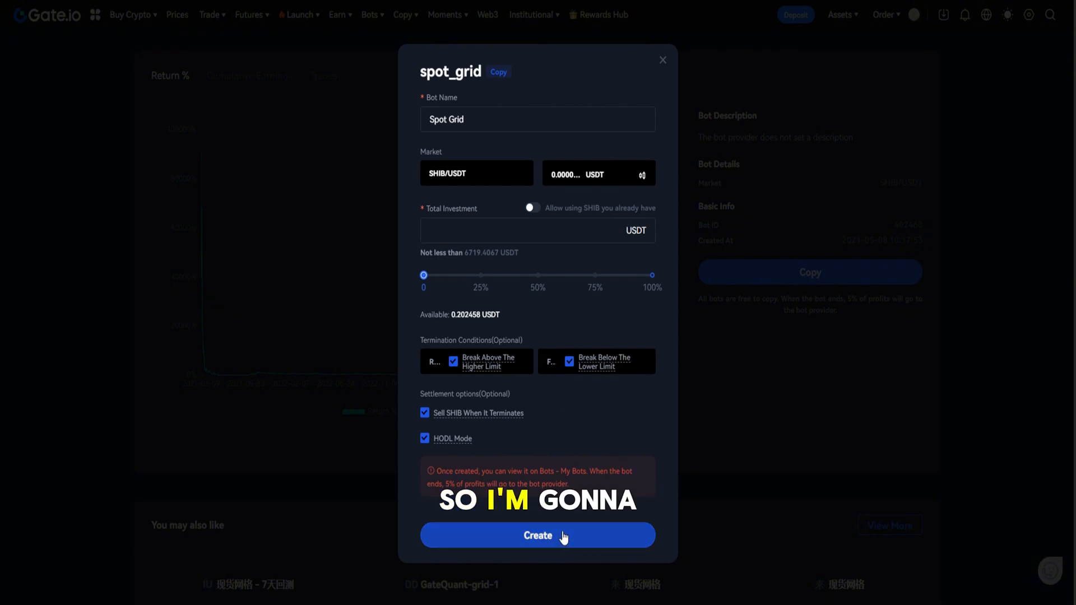
mouse_move(537, 149)
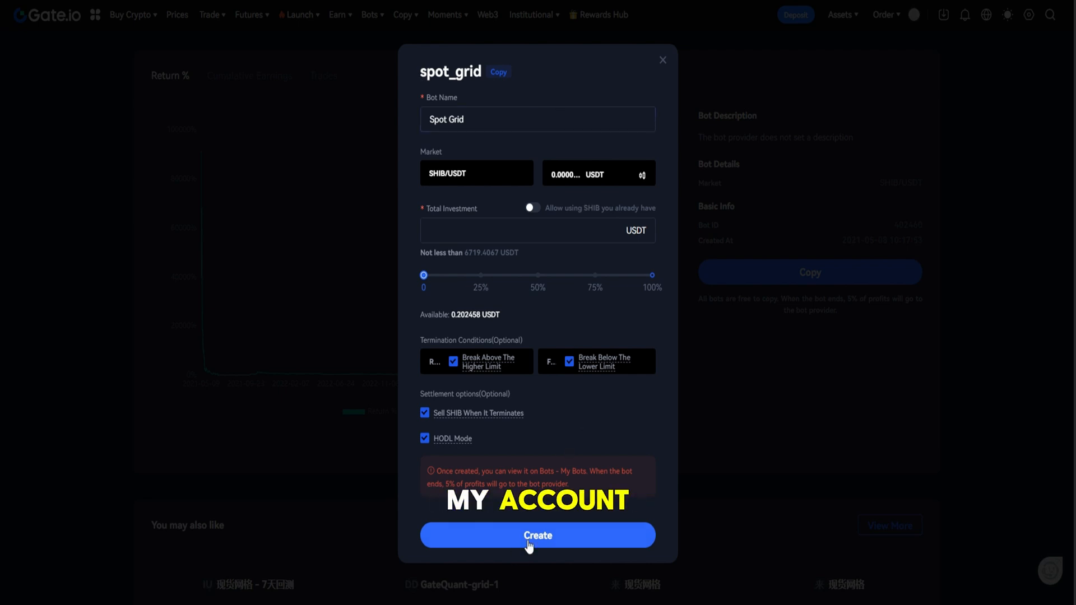
left_click(538, 536)
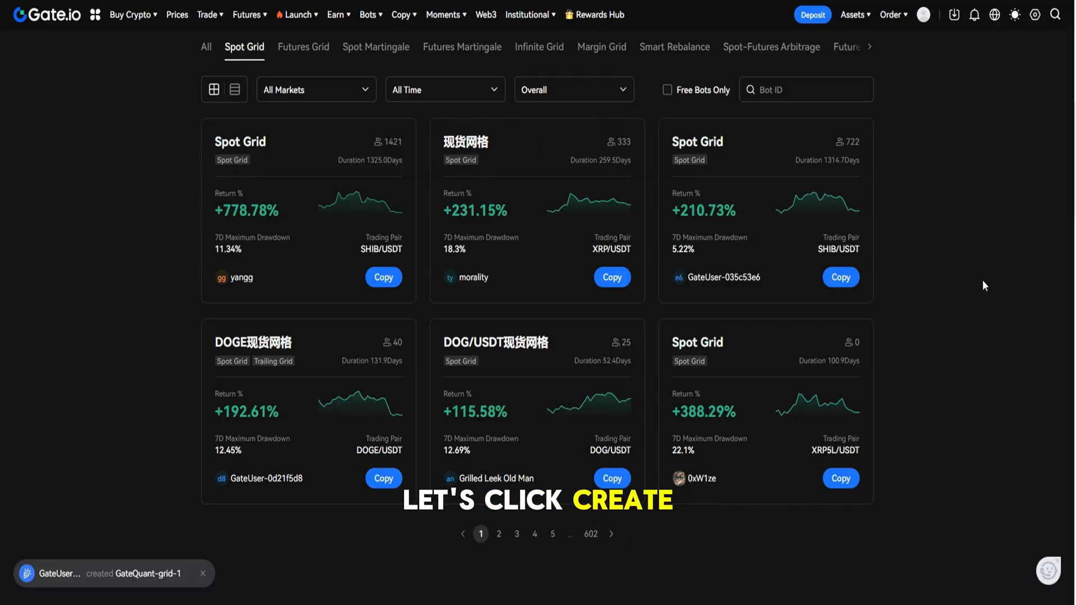
scroll("down", 3)
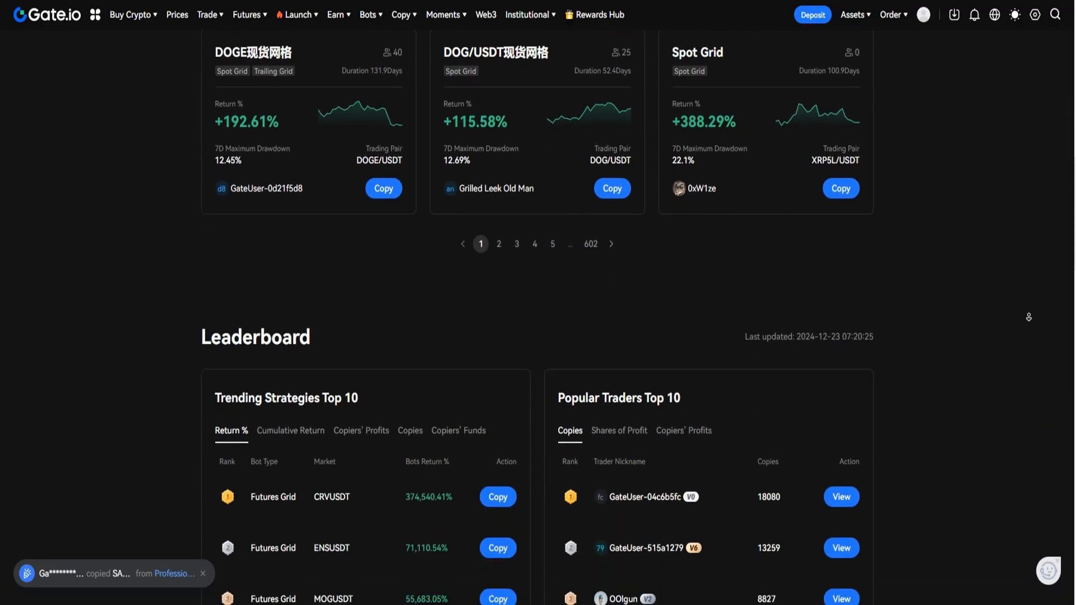
scroll("down", 3)
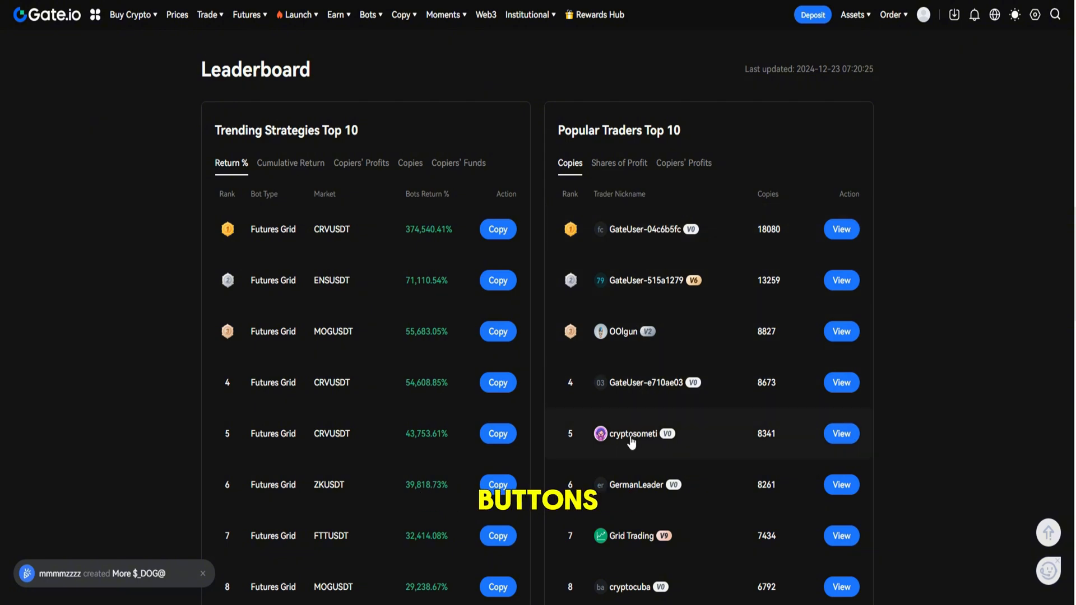
scroll("down", 3)
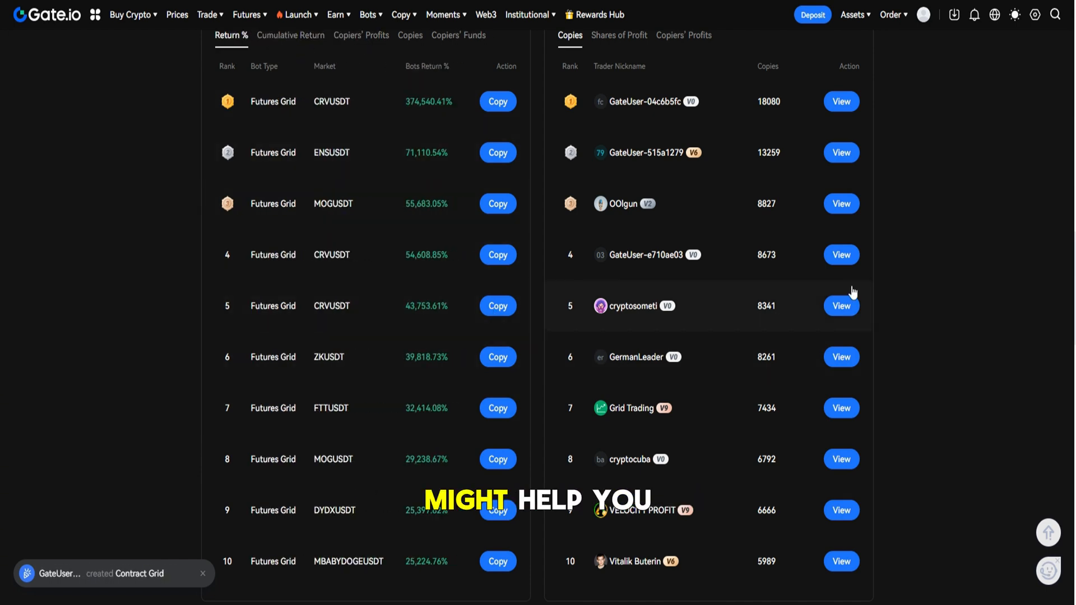
scroll("down", 3)
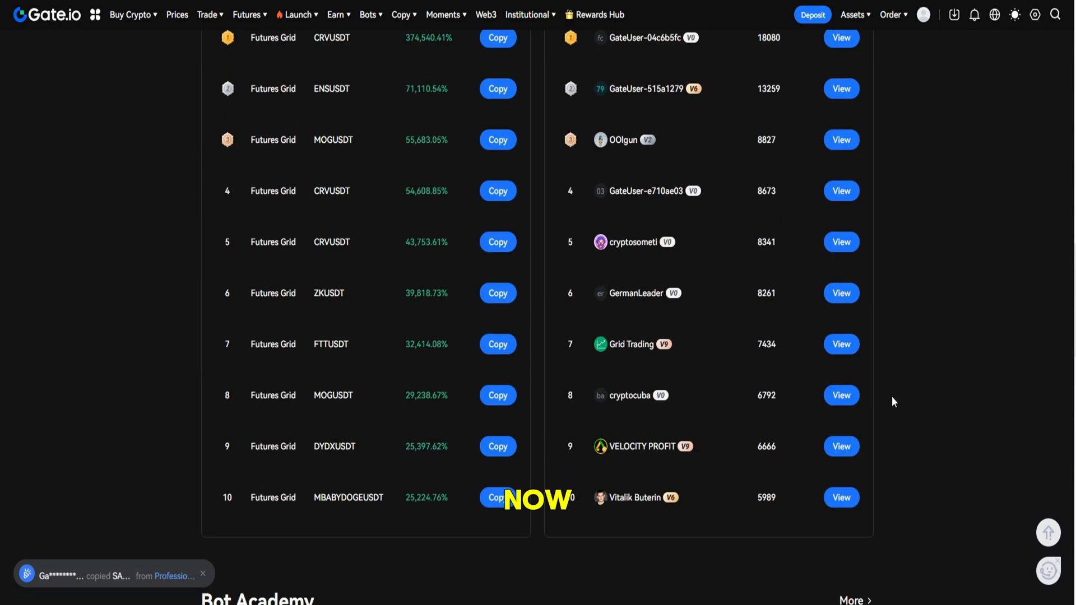
scroll("down", 3)
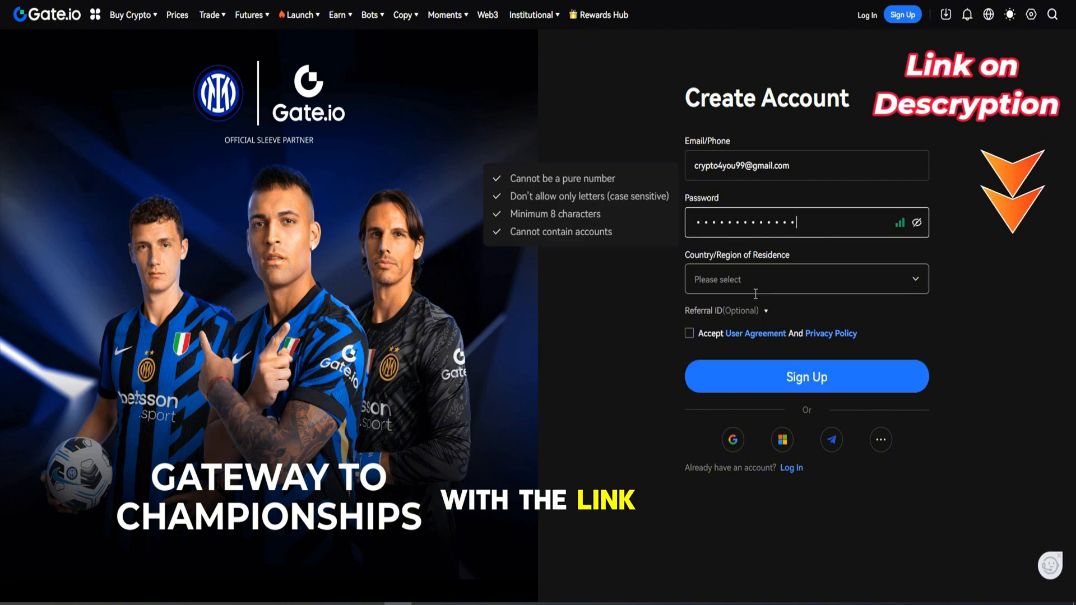
- Submit the Create Account form to reach the Email Verification Code screen
left_click(807, 376)
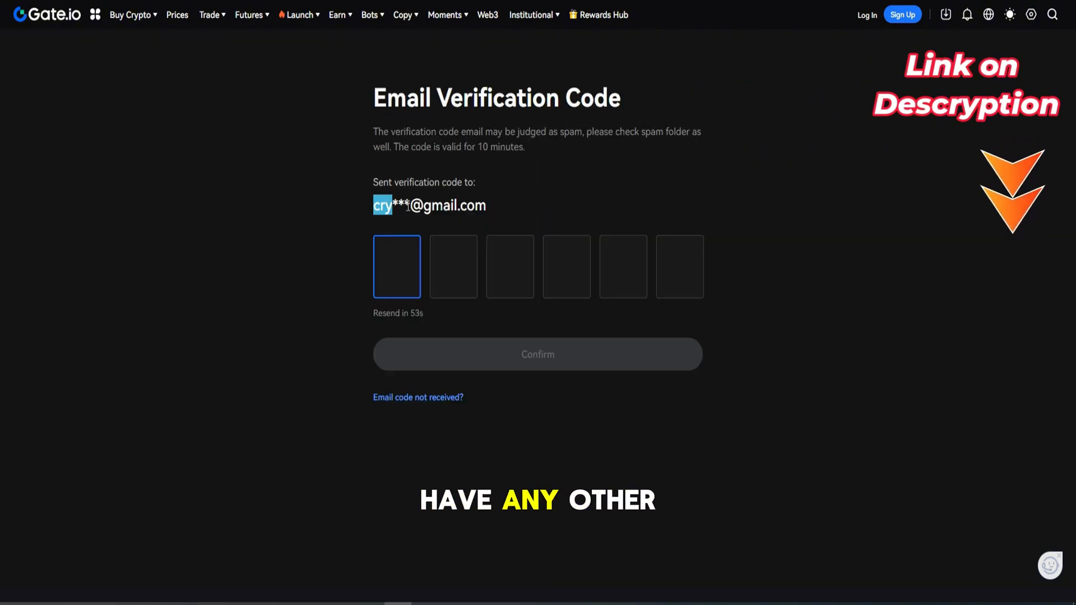